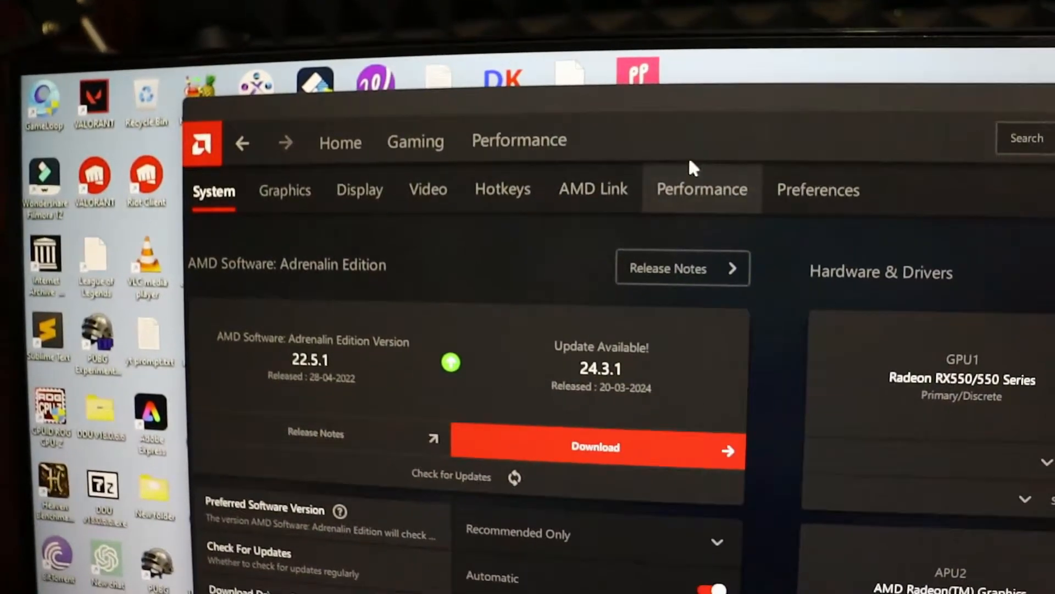
Check the System and Hotkeys sections, confirming only Home, Gaming and Performance exist
click(502, 189)
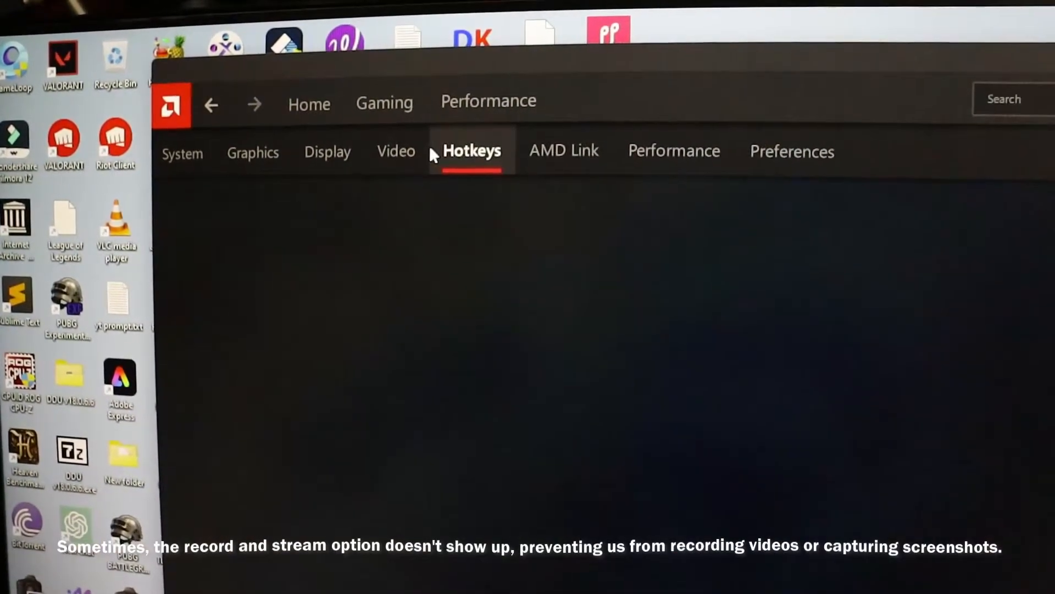
click(395, 150)
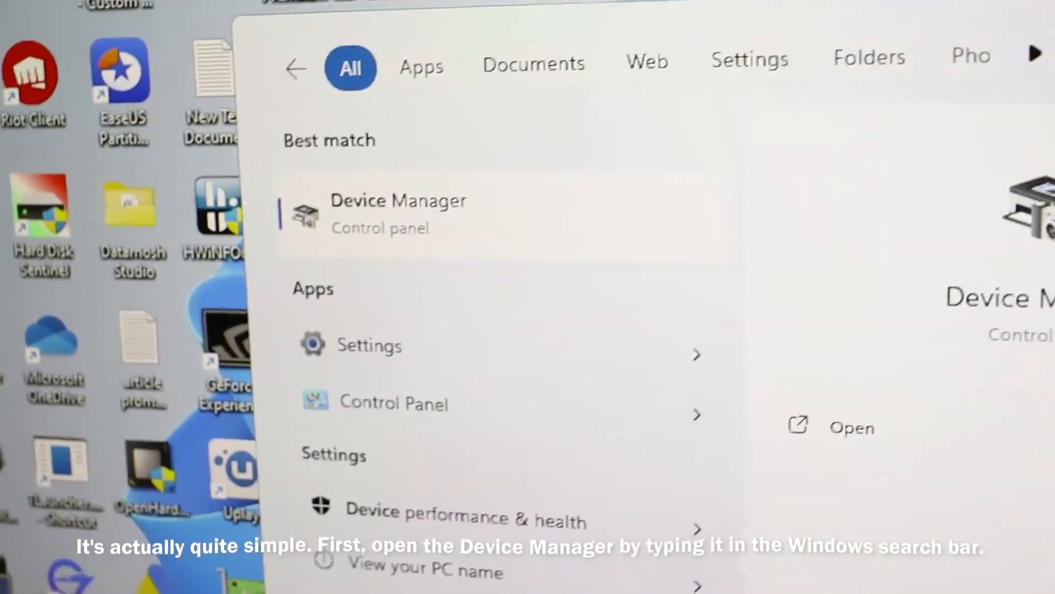
Launch Device Manager from the Windows search best match
click(398, 213)
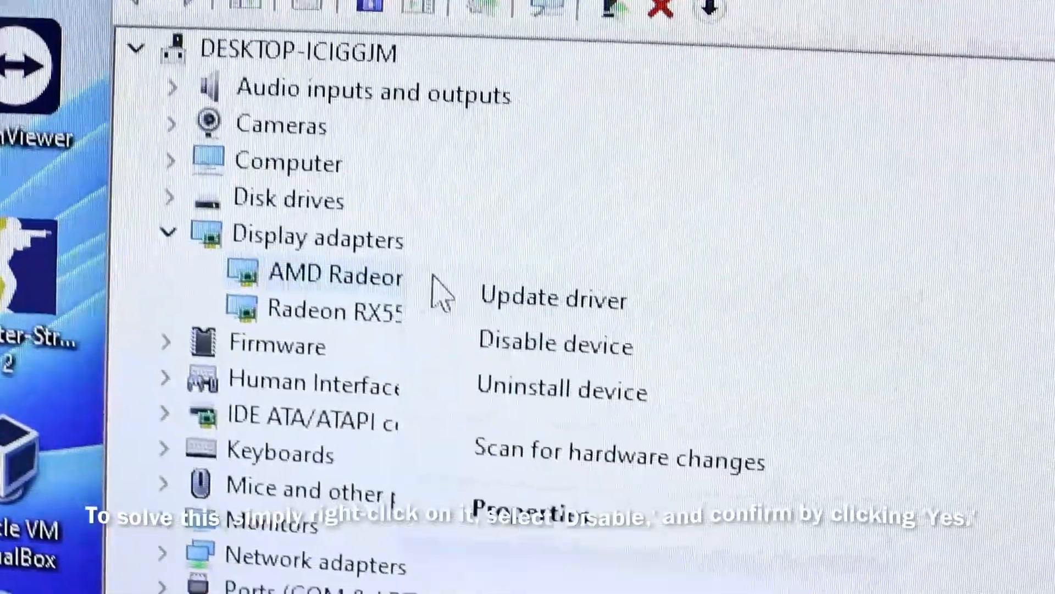
Disable the AMD Radeon(TM) Graphics adapter and confirm with Yes
click(553, 343)
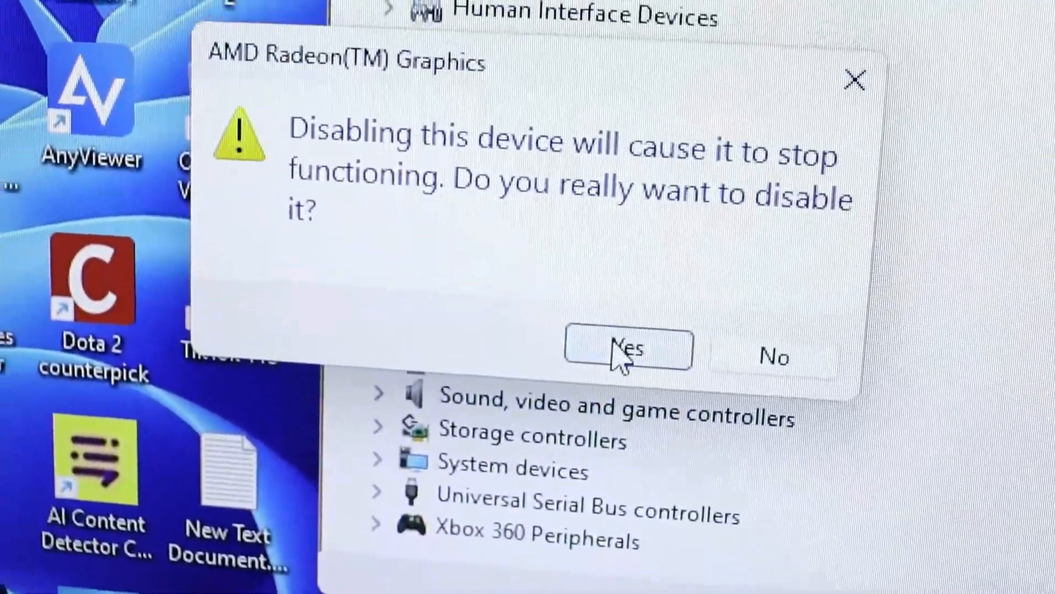
click(627, 350)
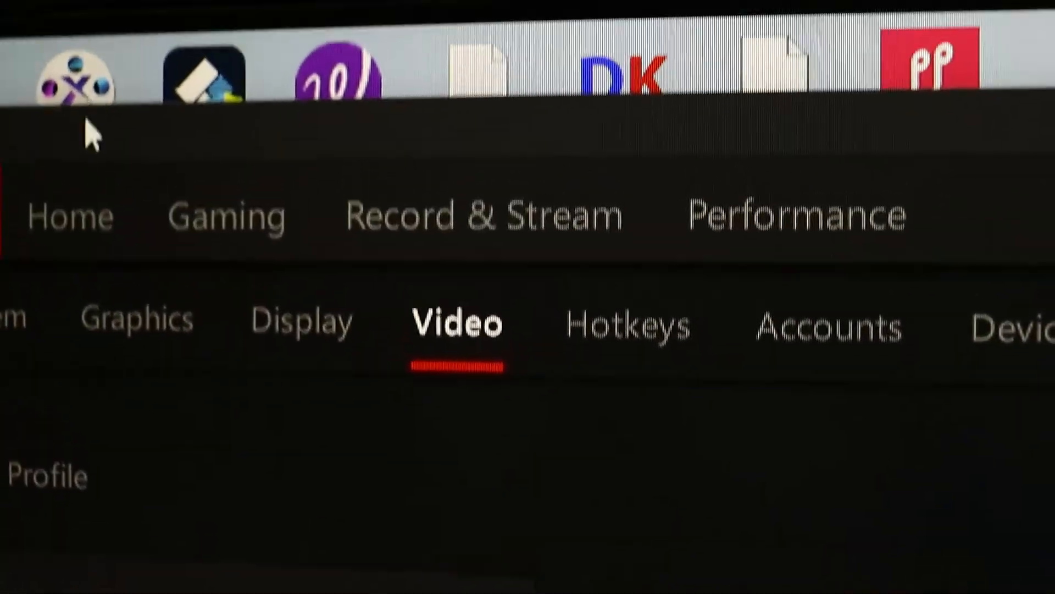
Open Record & Stream and scroll through microphone, camera, desktop recording and scenes settings
click(483, 215)
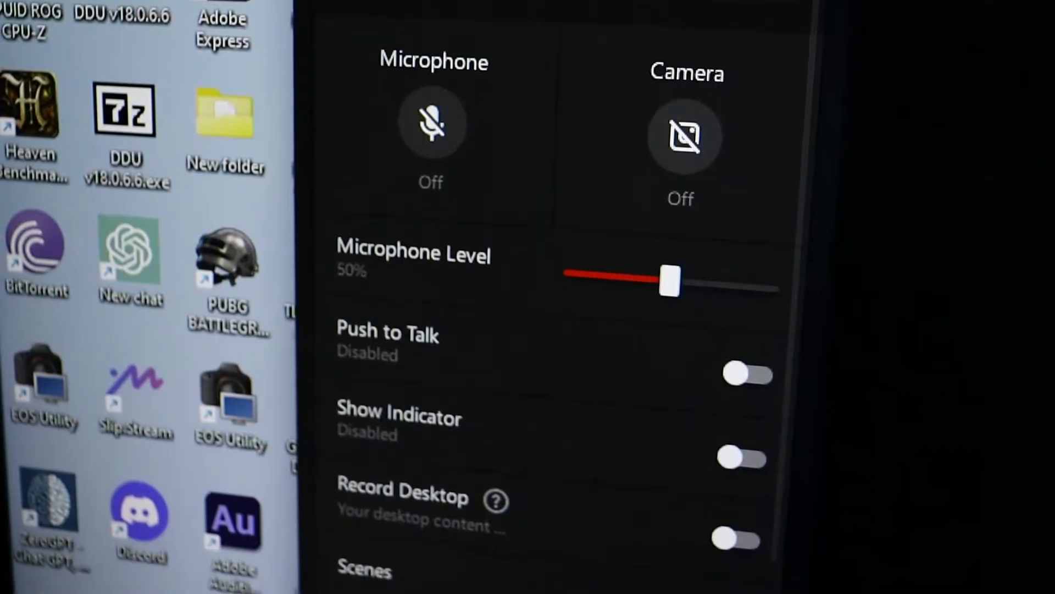
scroll(down, 3)
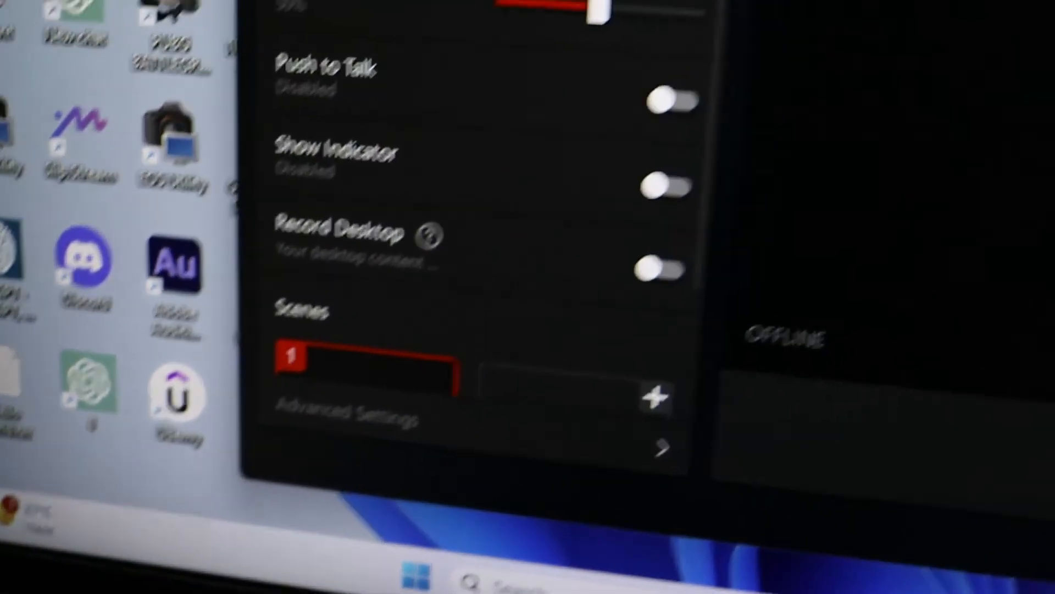